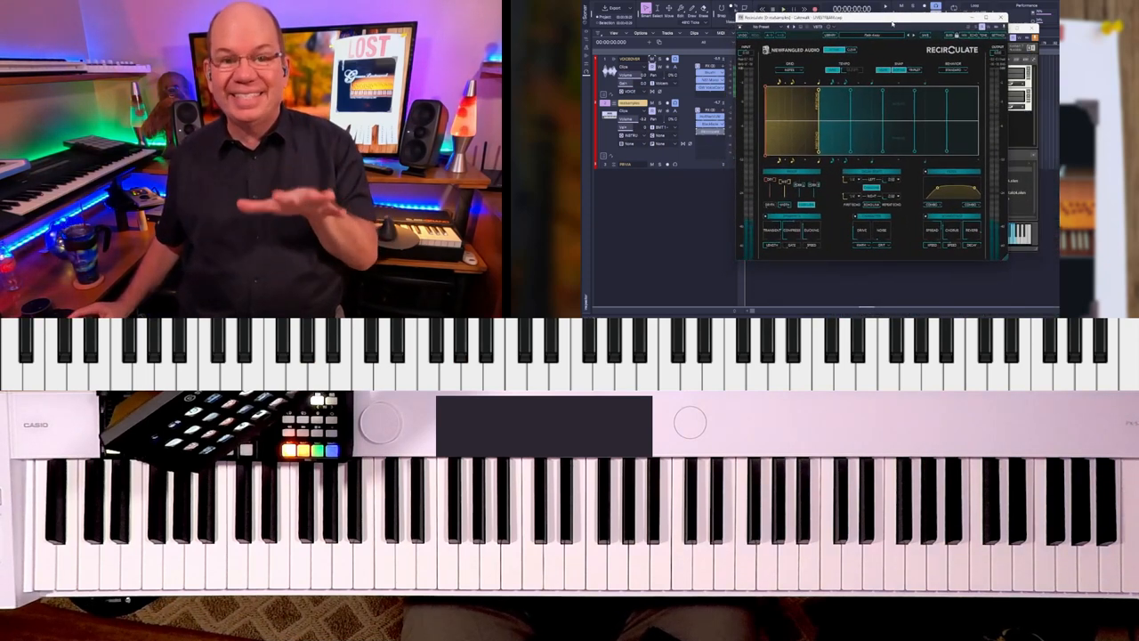
left_click(870, 38)
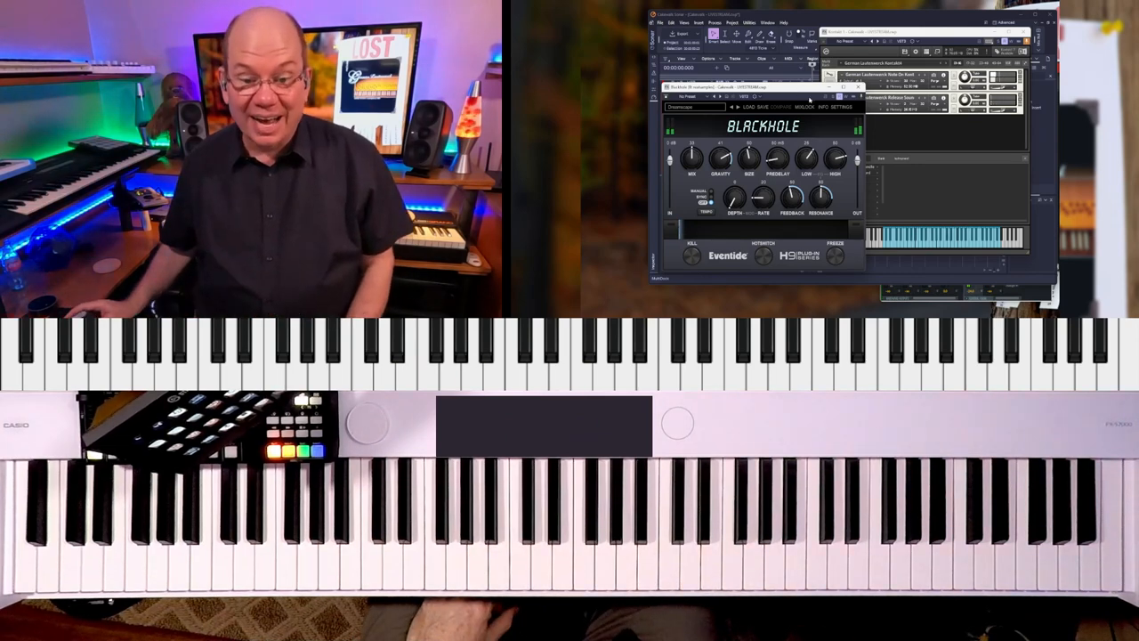
left_click(859, 87)
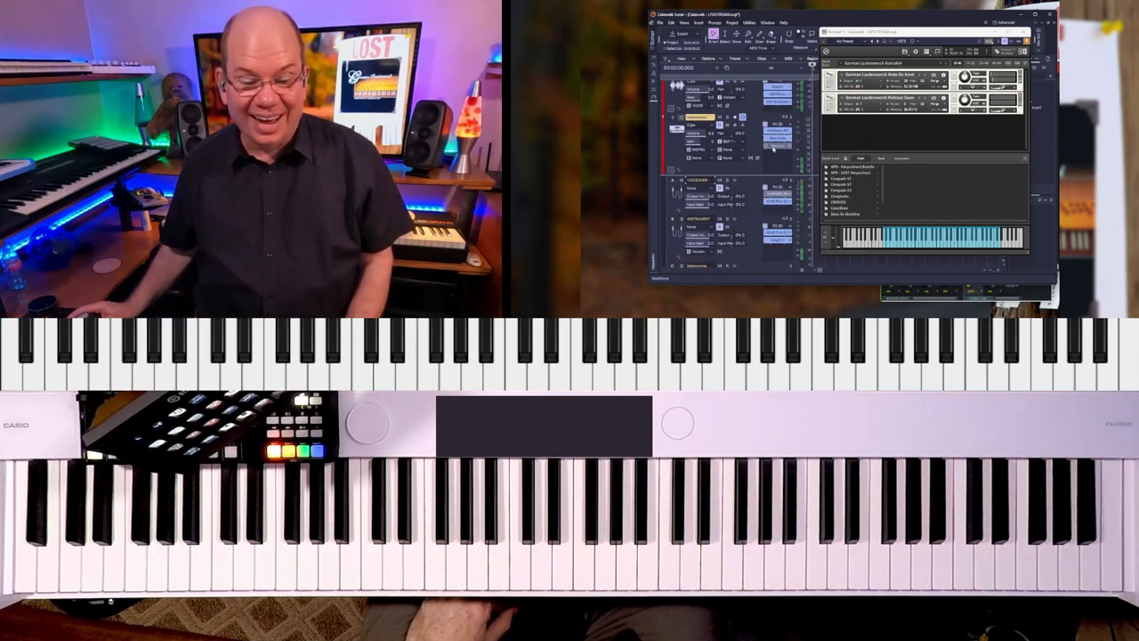